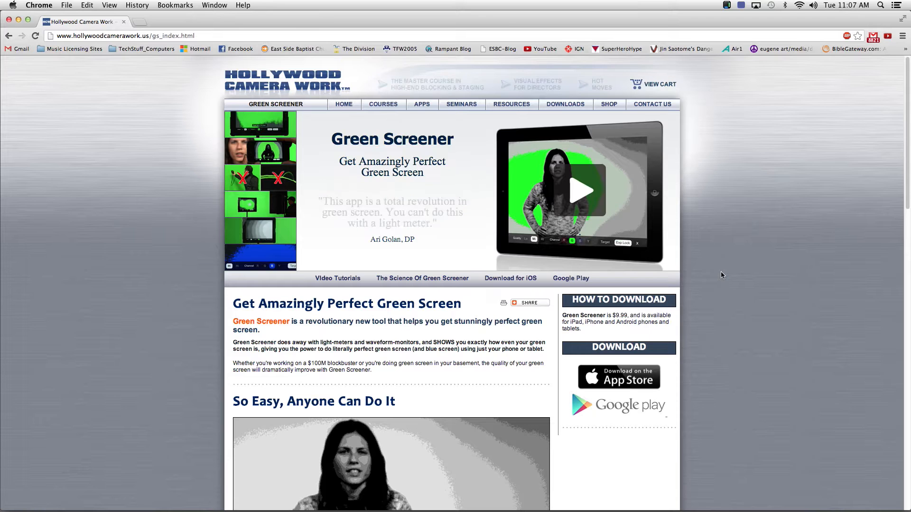
# - Switch Mask 1 on the blue-screen layer from None to Add mode
pyautogui.scroll(-3)
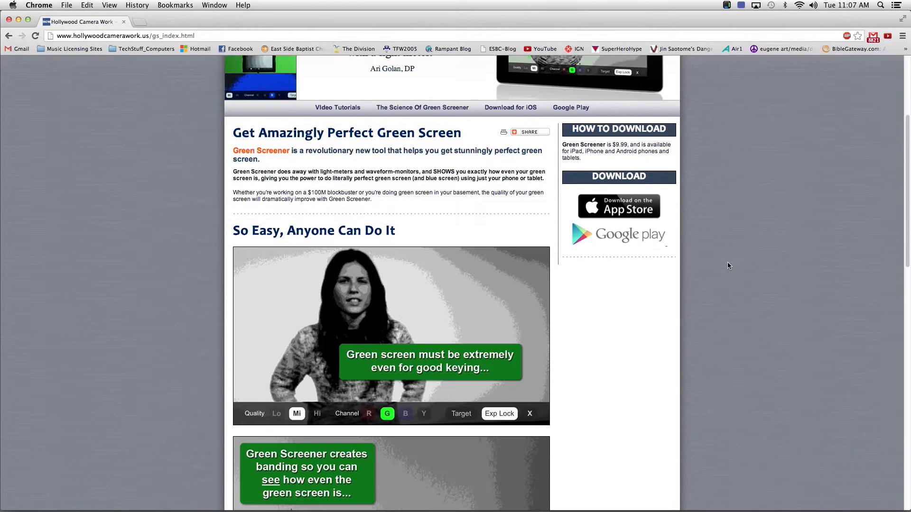
pyautogui.scroll(-3)
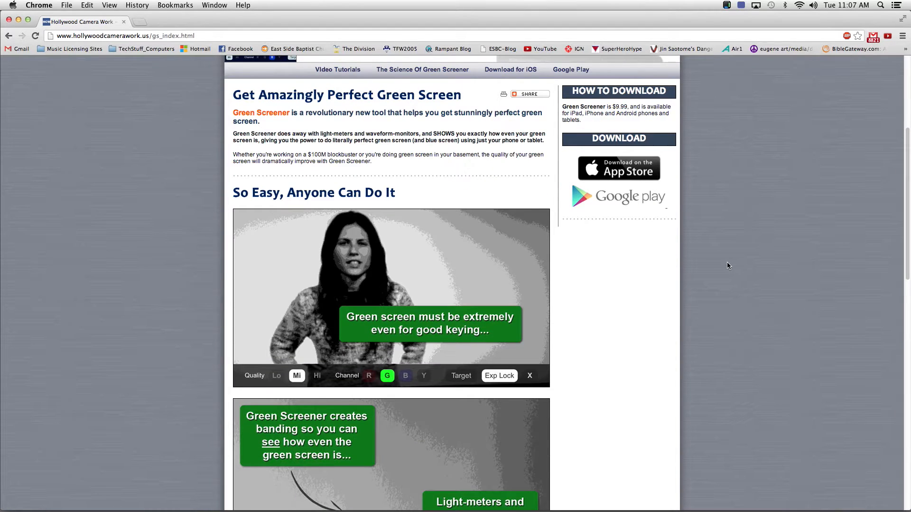
pyautogui.scroll(-3)
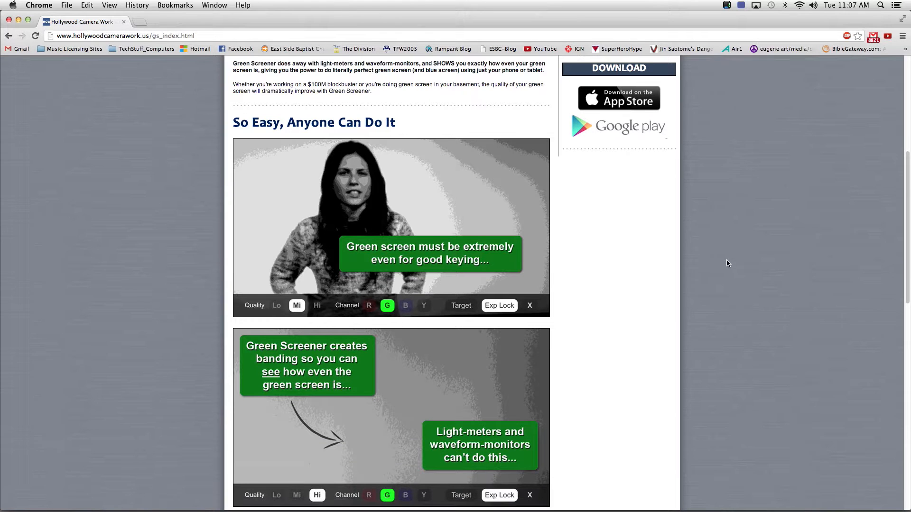
pyautogui.scroll(-3)
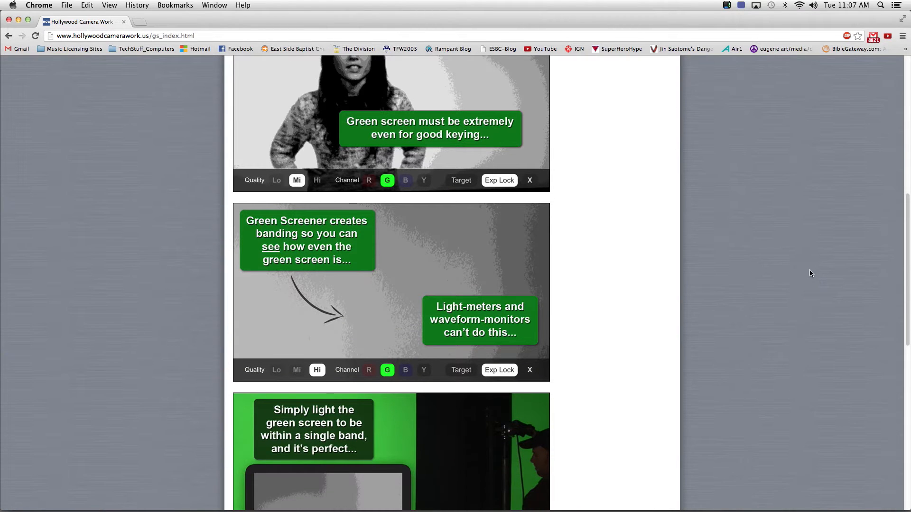
pyautogui.scroll(-3)
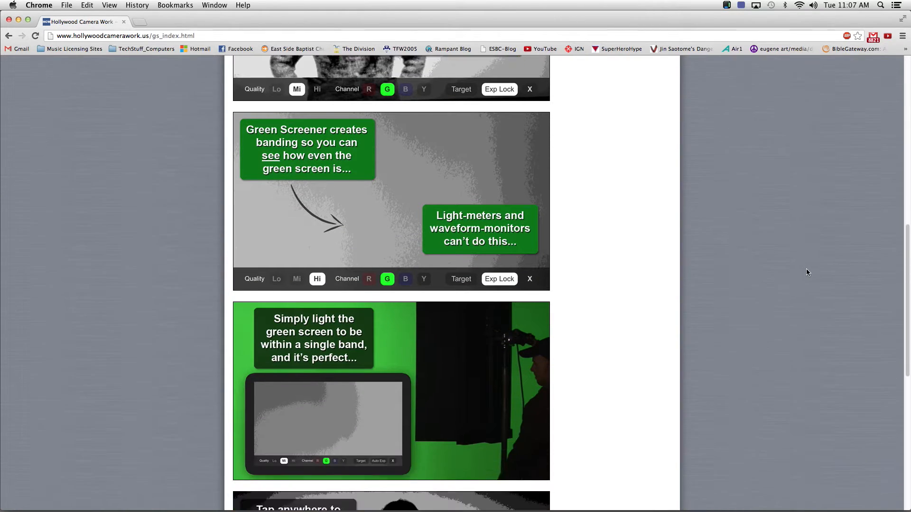
pyautogui.scroll(-3)
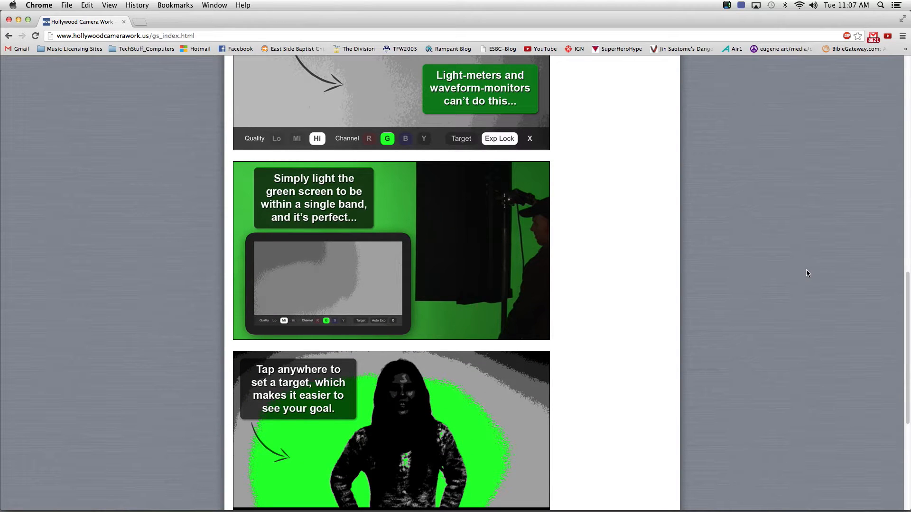
pyautogui.scroll(-3)
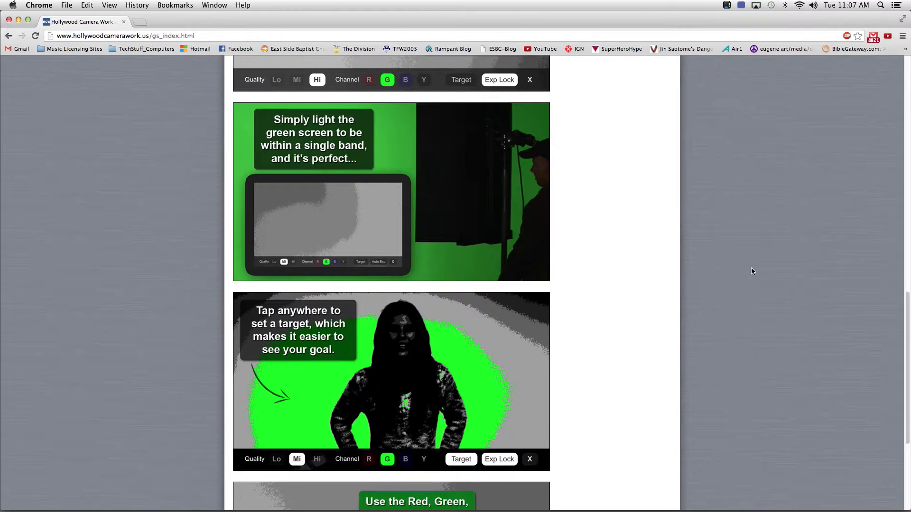
pyautogui.scroll(-3)
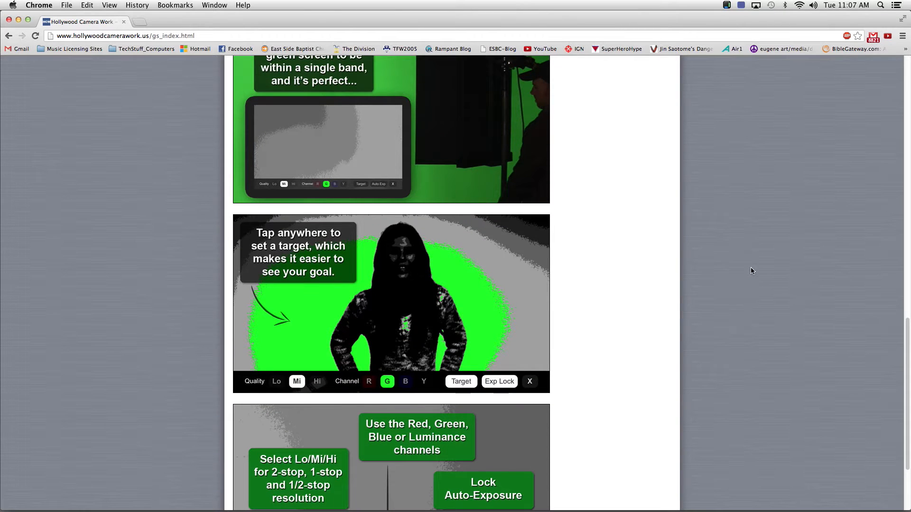
pyautogui.moveTo(761, 273)
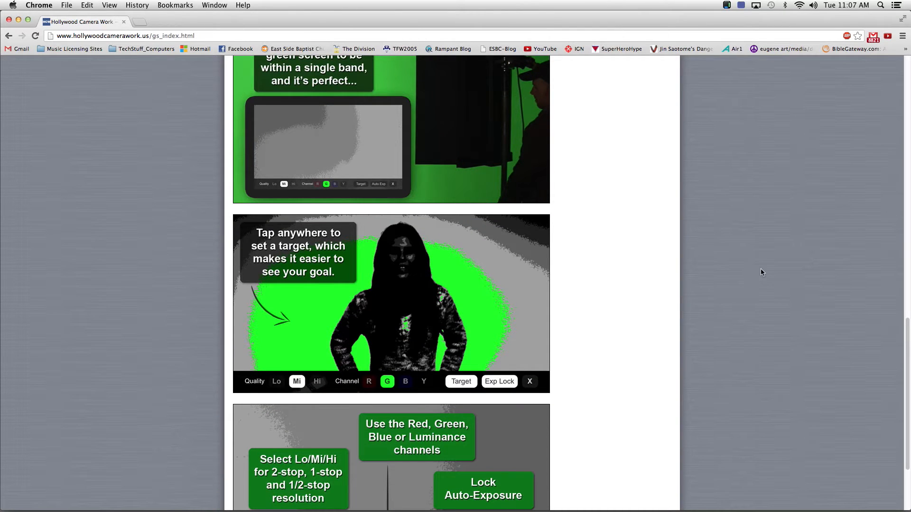
pyautogui.moveTo(737, 268)
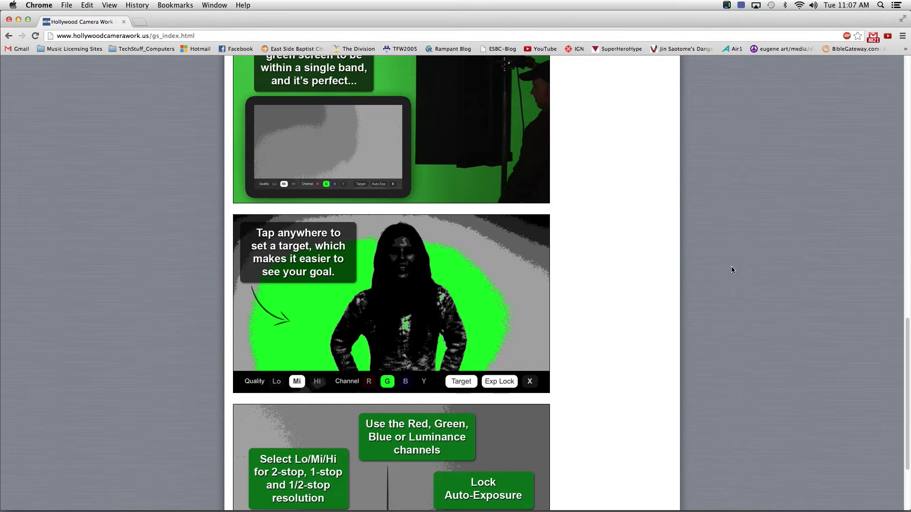
pyautogui.moveTo(733, 267)
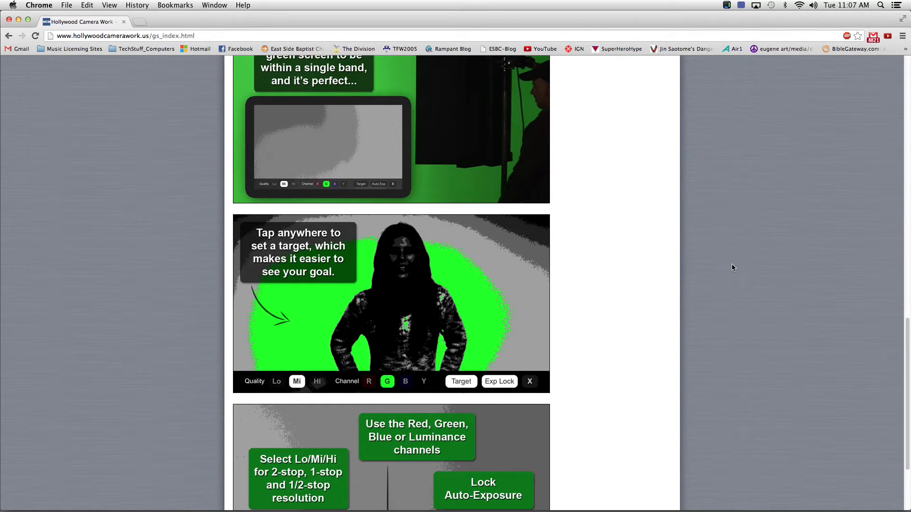
pyautogui.moveTo(730, 268)
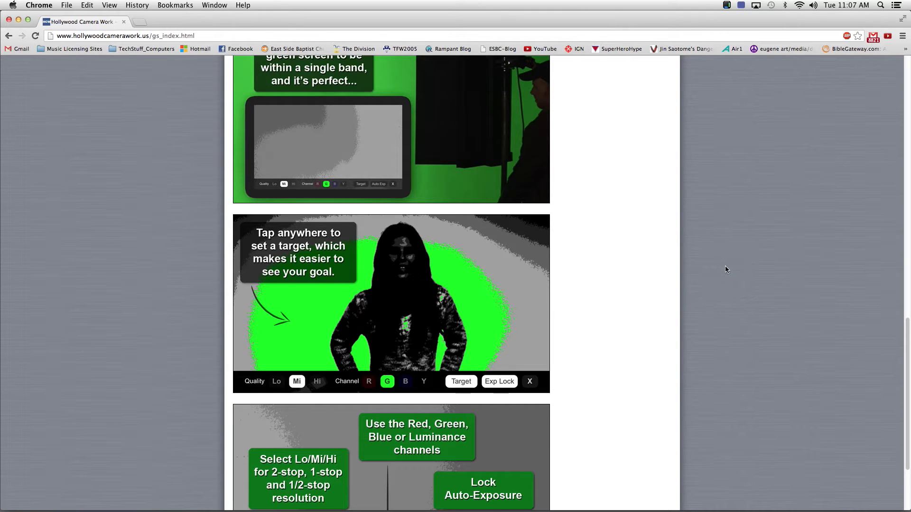
pyautogui.scroll(-3)
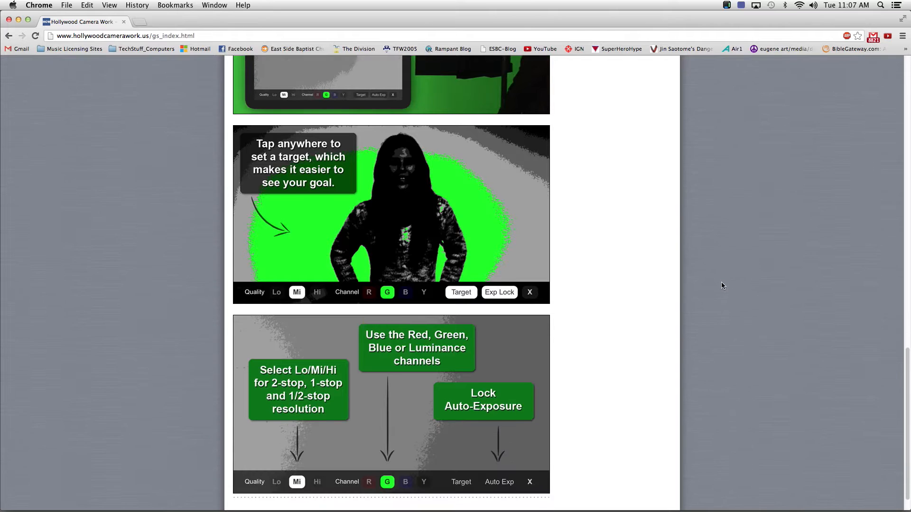
pyautogui.scroll(-3)
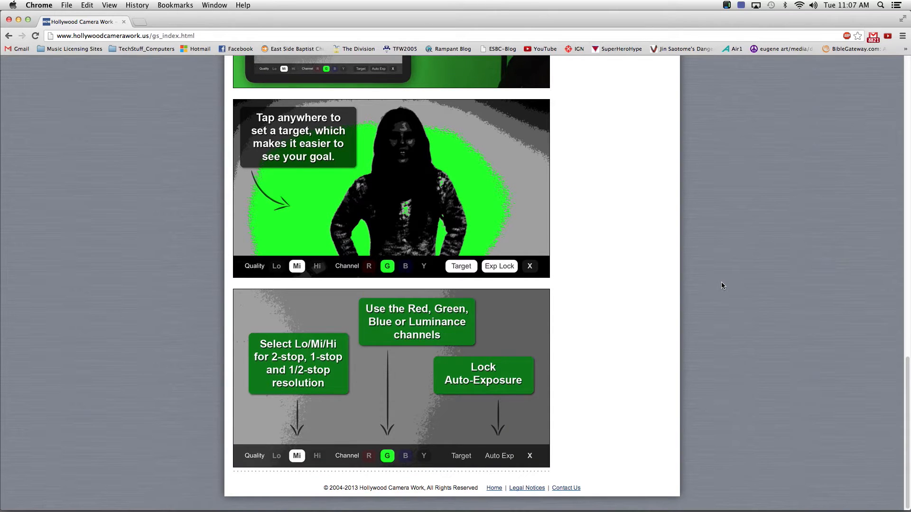
pyautogui.moveTo(660, 241)
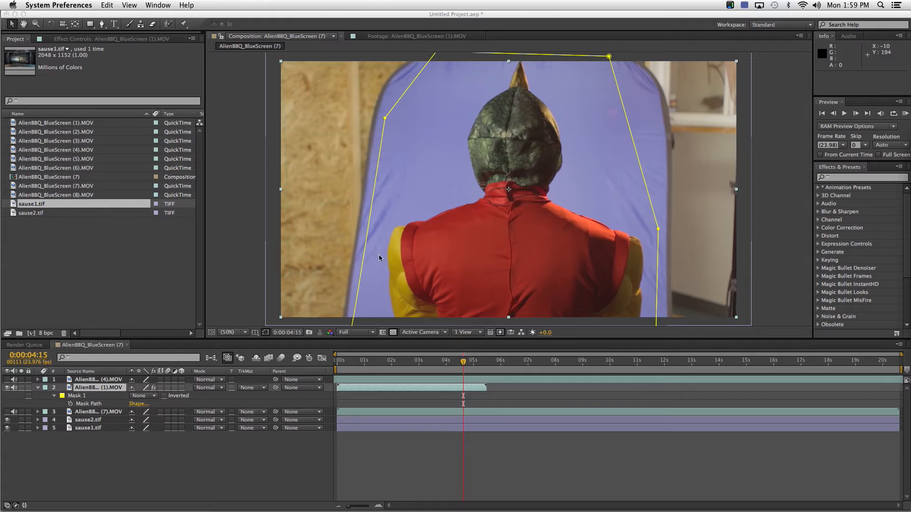
pyautogui.moveTo(592, 152)
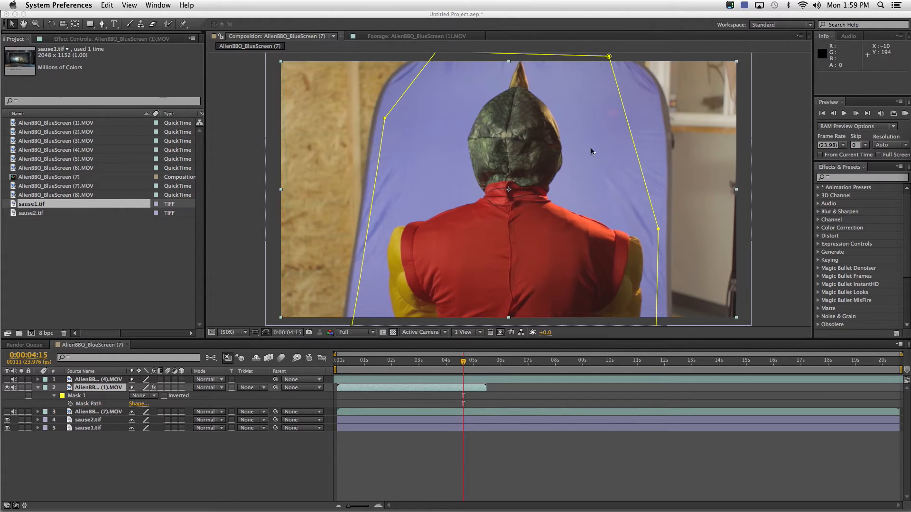
pyautogui.moveTo(504, 150)
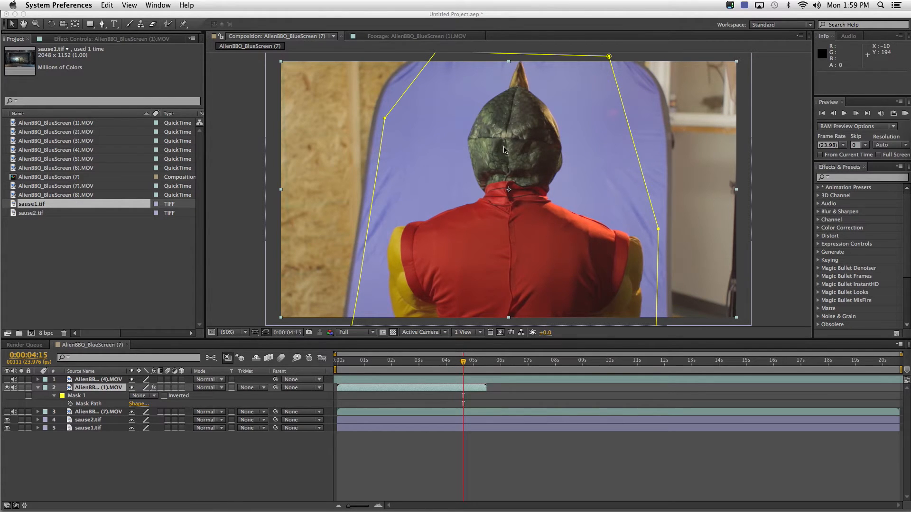
pyautogui.moveTo(407, 107)
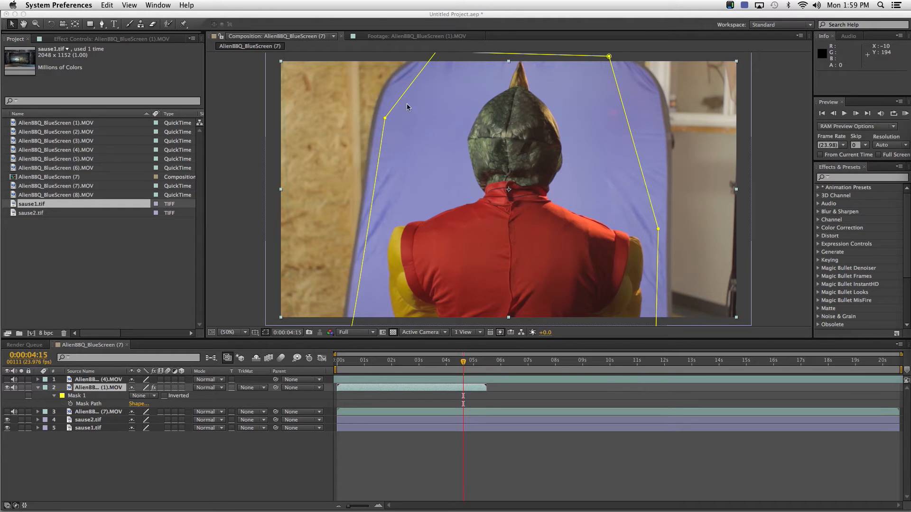
pyautogui.moveTo(503, 74)
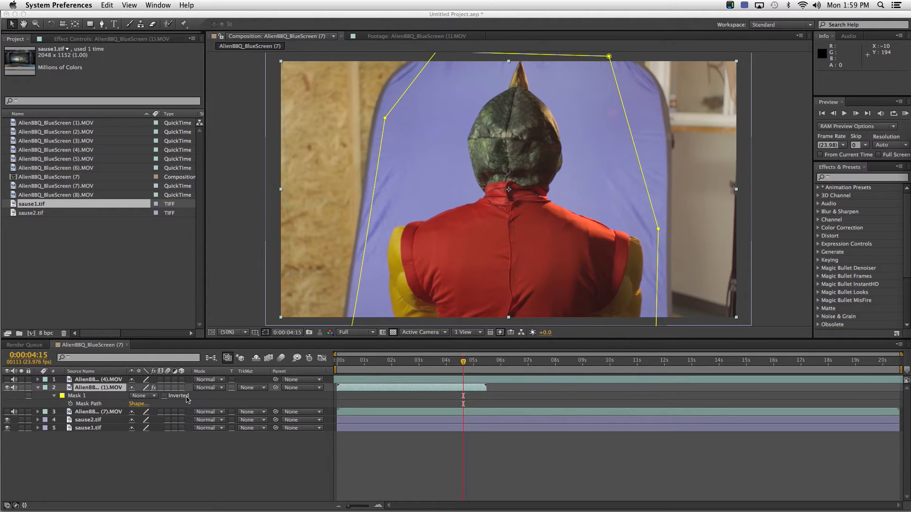
pyautogui.click(141, 396)
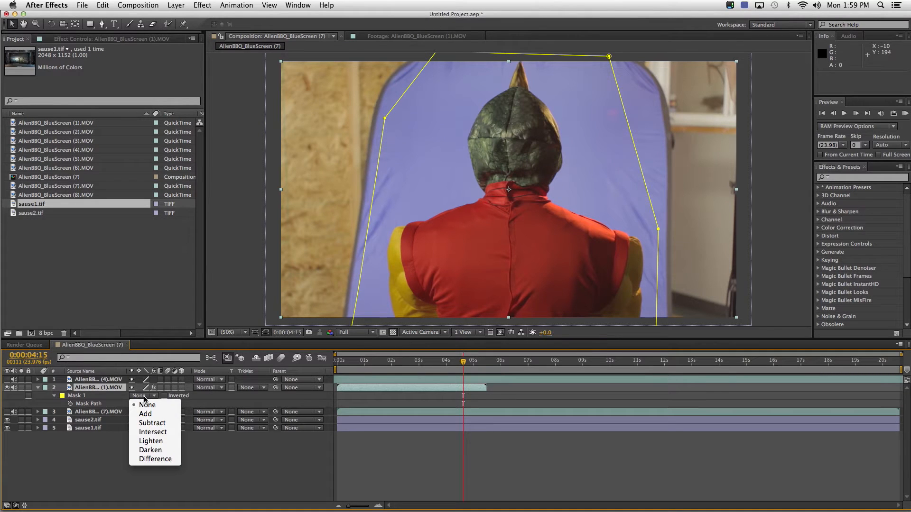
pyautogui.click(145, 414)
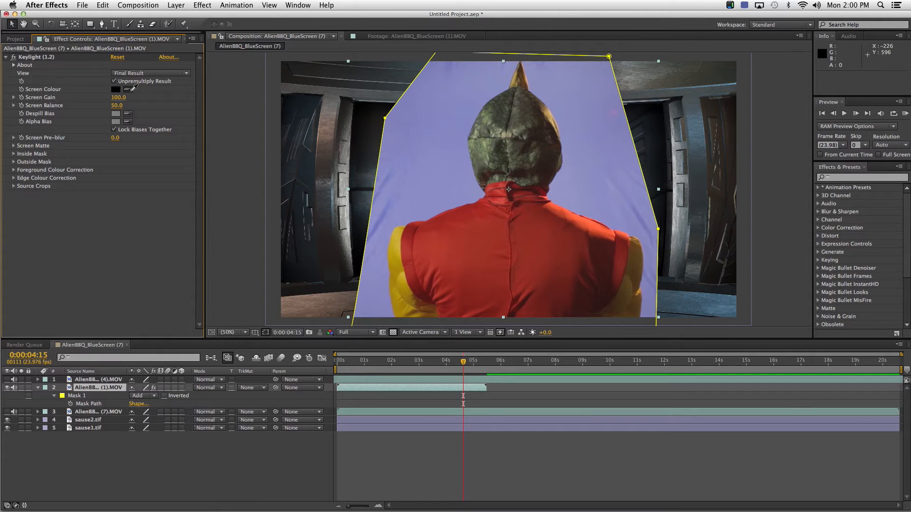
pyautogui.moveTo(585, 197)
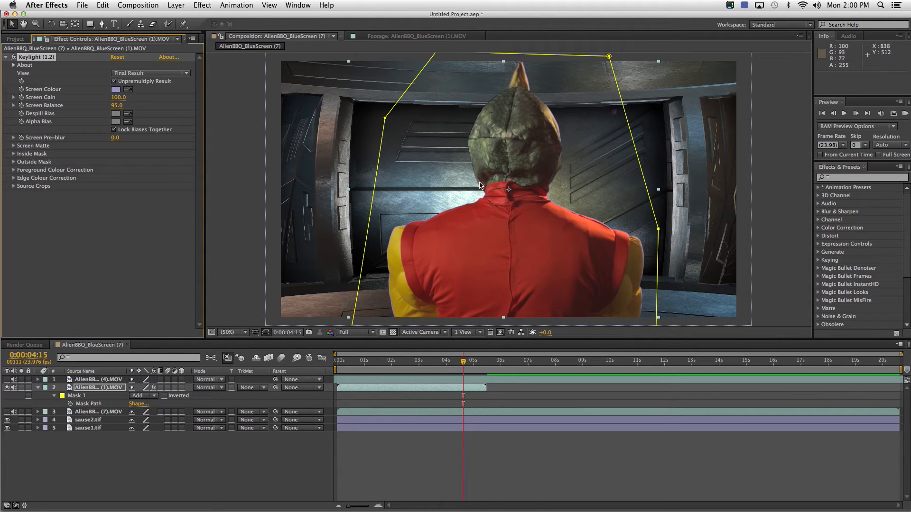
pyautogui.moveTo(399, 140)
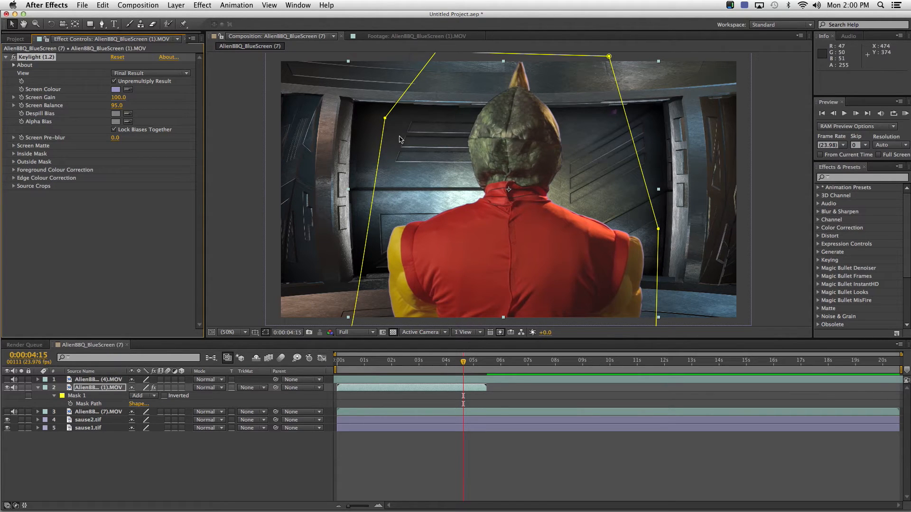
pyautogui.moveTo(393, 221)
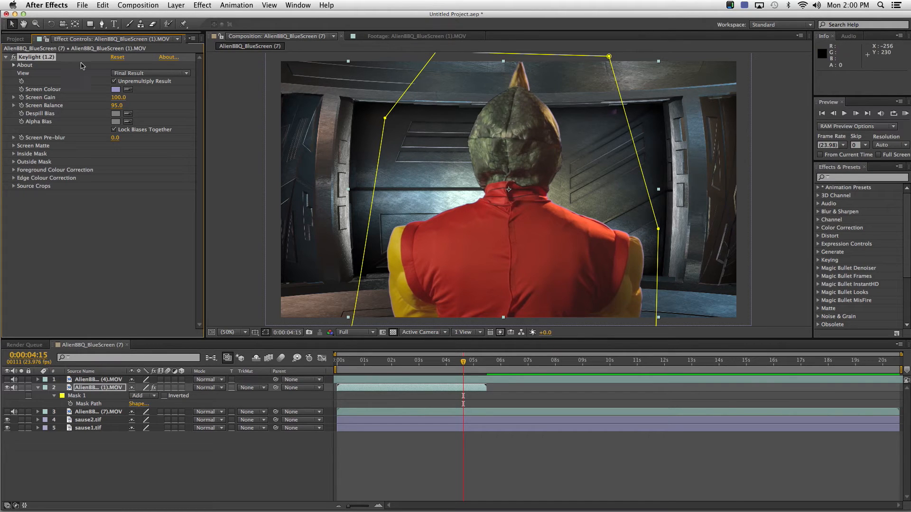
pyautogui.moveTo(151, 77)
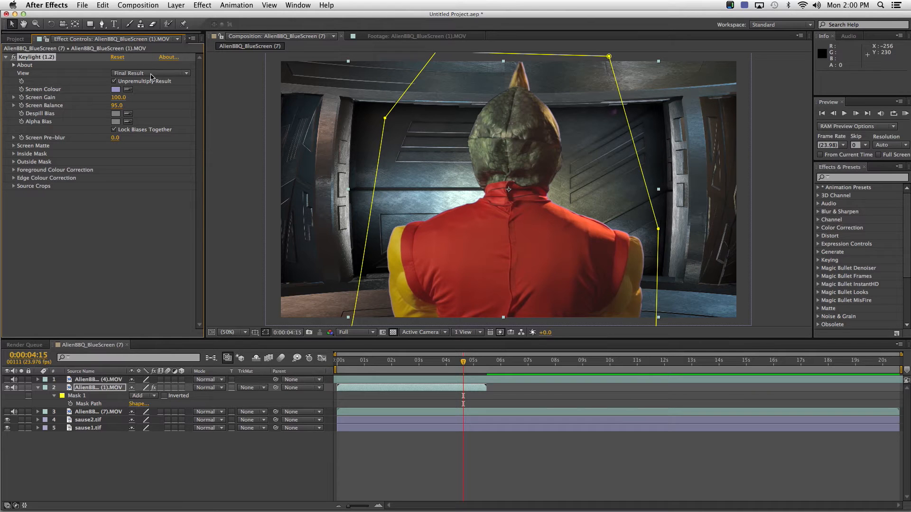
# - Set Keylight's View to Screen Matte to inspect the silhouette, then switch back to Final Result
pyautogui.click(150, 73)
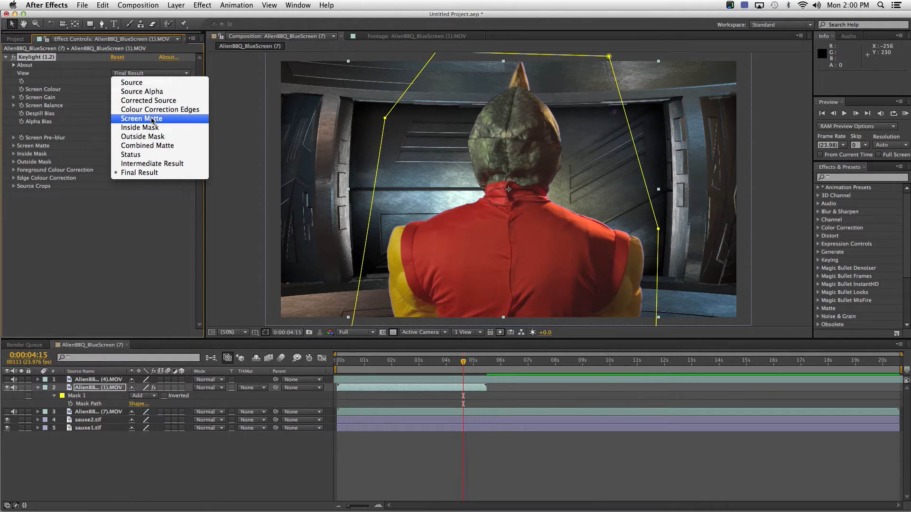
pyautogui.click(141, 118)
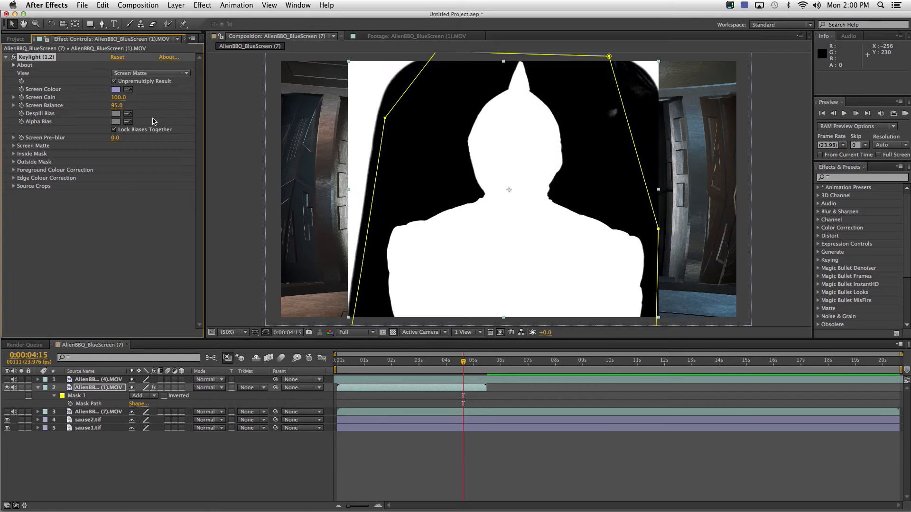
pyautogui.moveTo(401, 264)
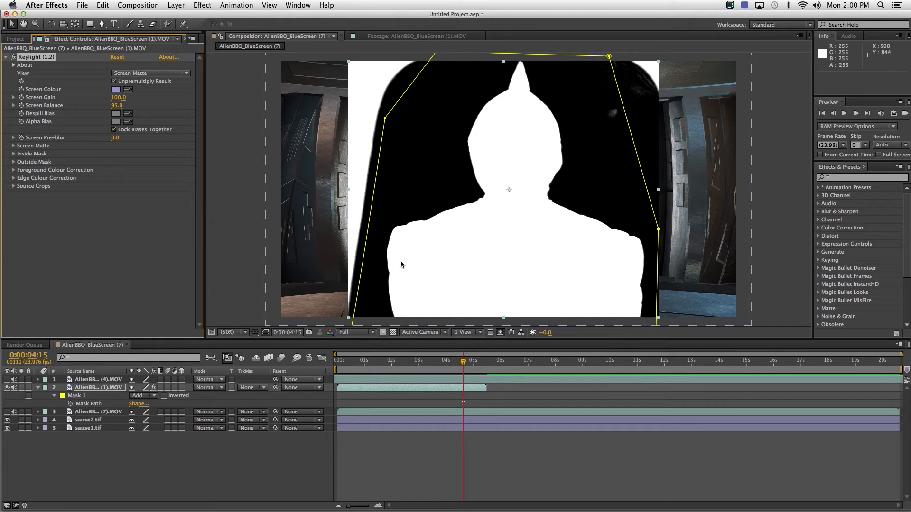
pyautogui.moveTo(399, 217)
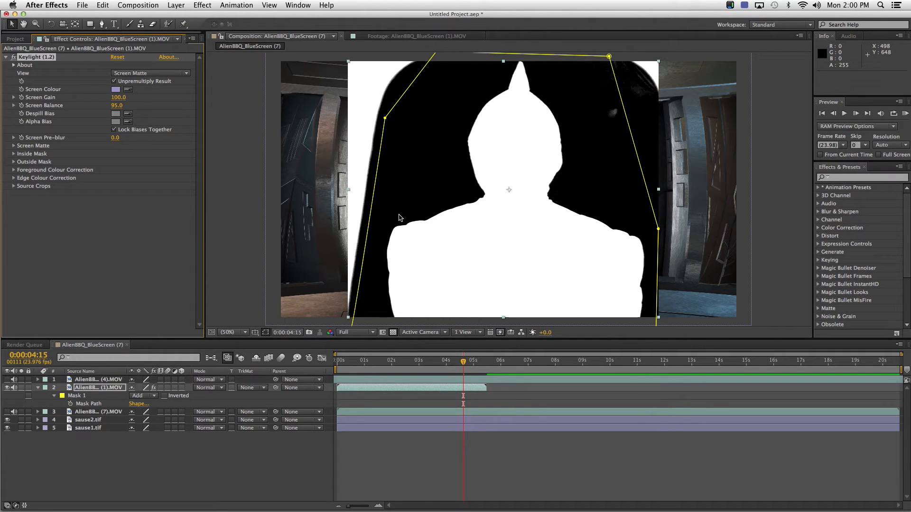
pyautogui.moveTo(595, 153)
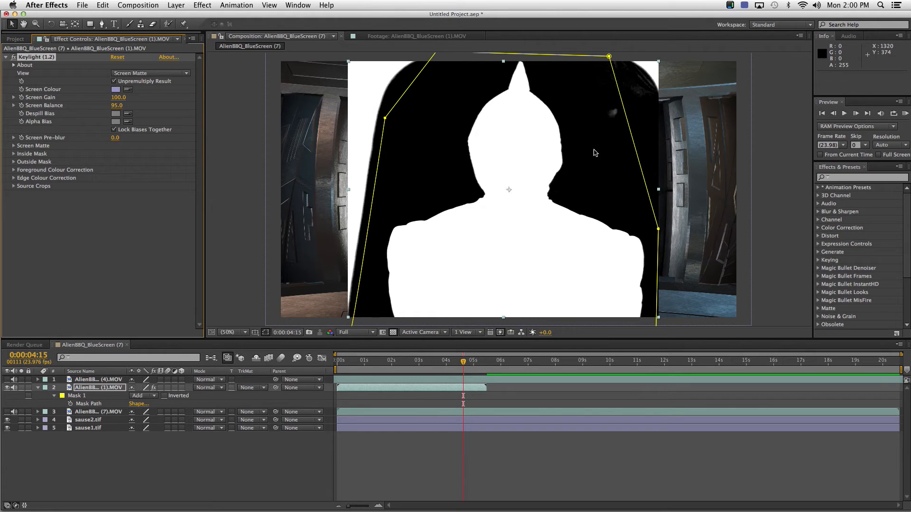
pyautogui.moveTo(632, 96)
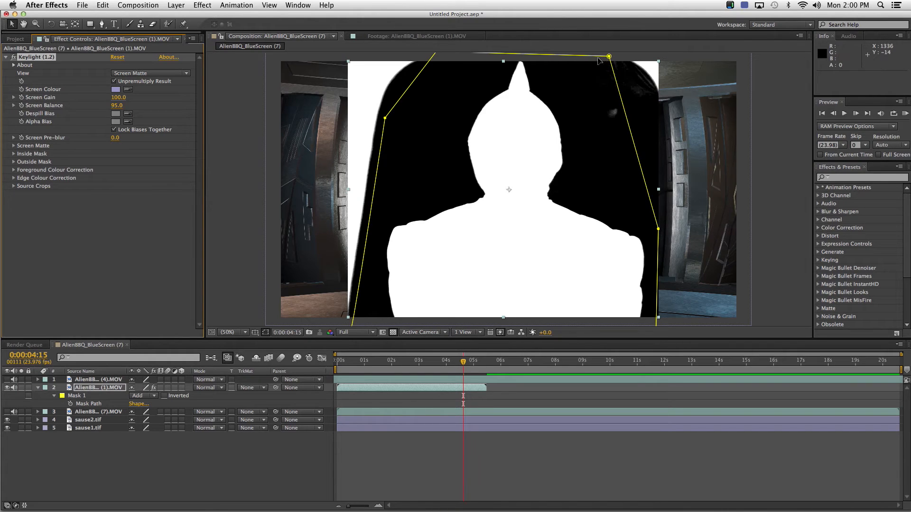
pyautogui.click(150, 72)
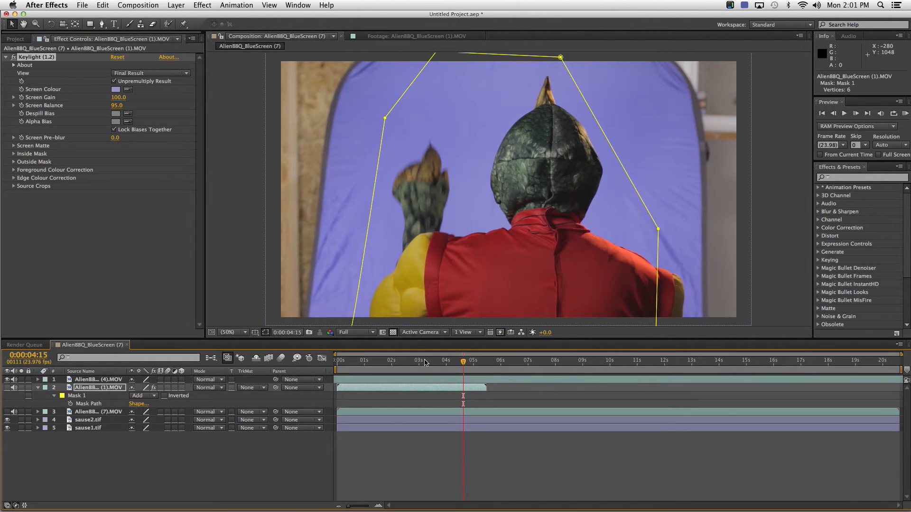
# - Step the raised-hand alien shot to a slightly earlier frame in the timeline
pyautogui.click(448, 360)
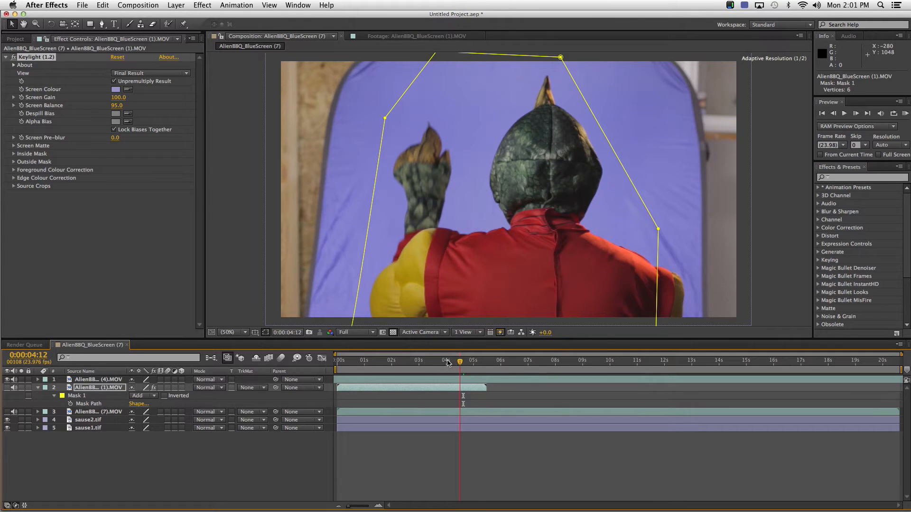
pyautogui.click(469, 360)
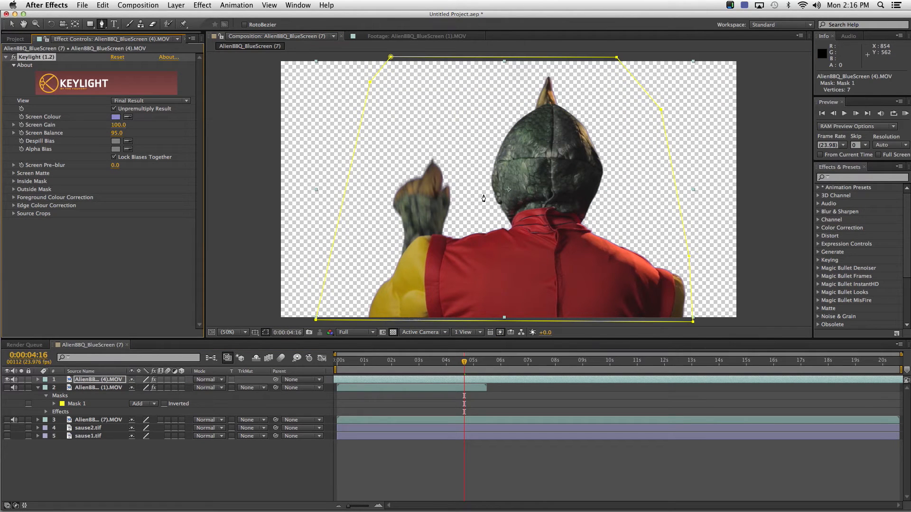
pyautogui.moveTo(102, 103)
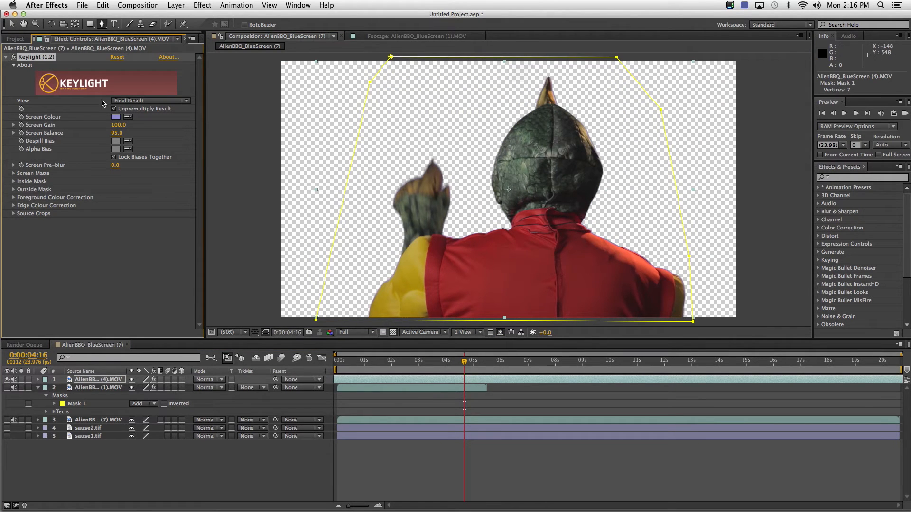
# - Show the raised-hand shot as its Keylight Screen Matte and select layer (7)
pyautogui.click(150, 101)
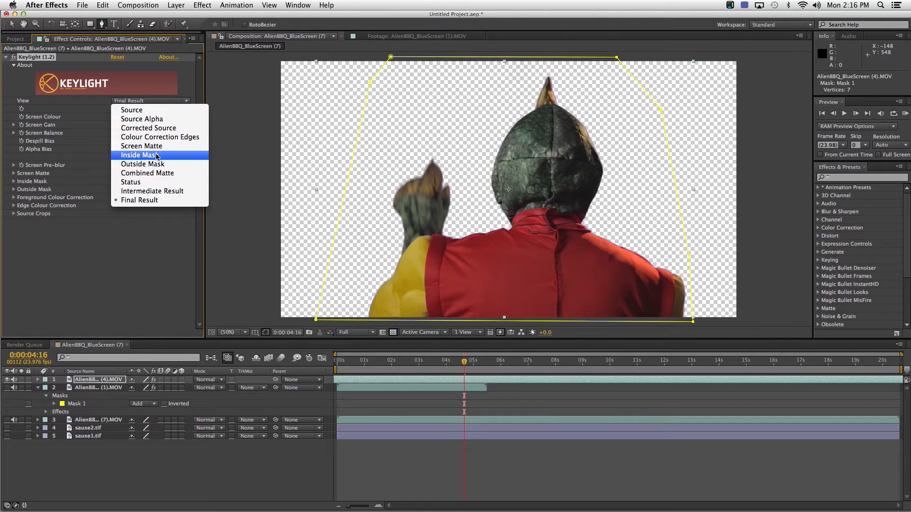
pyautogui.click(142, 146)
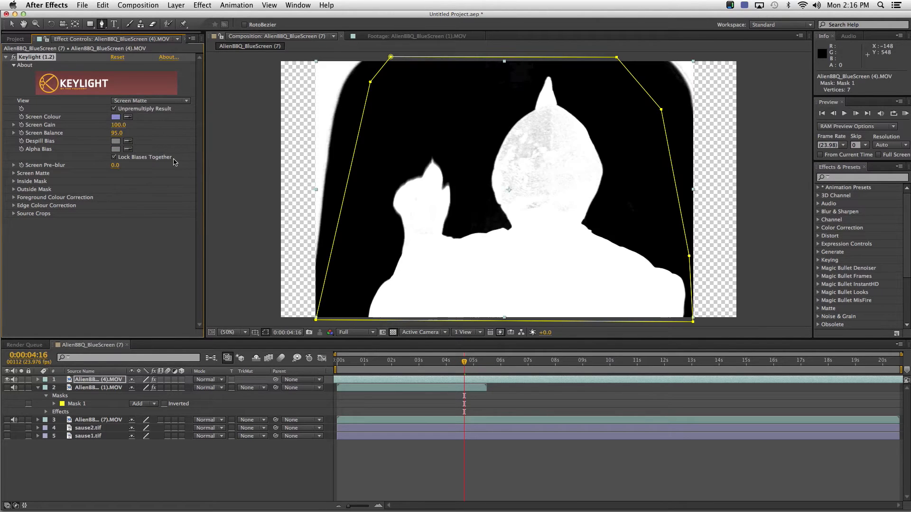
pyautogui.click(13, 173)
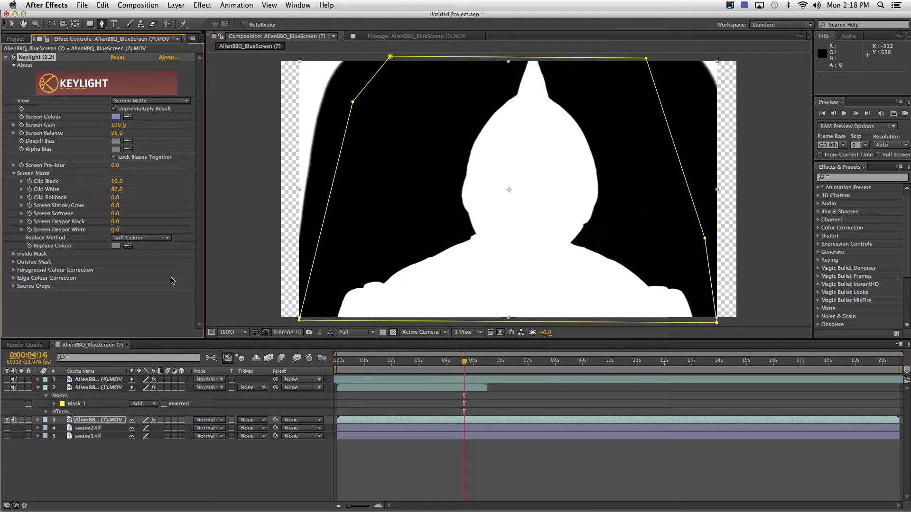
# - Set the third alien shot's Keylight View back to Final Result
pyautogui.click(150, 101)
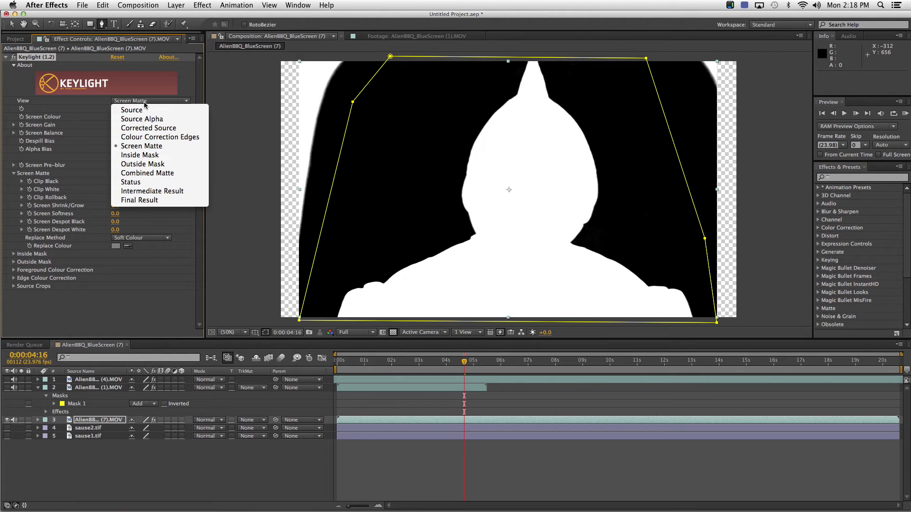
pyautogui.click(139, 200)
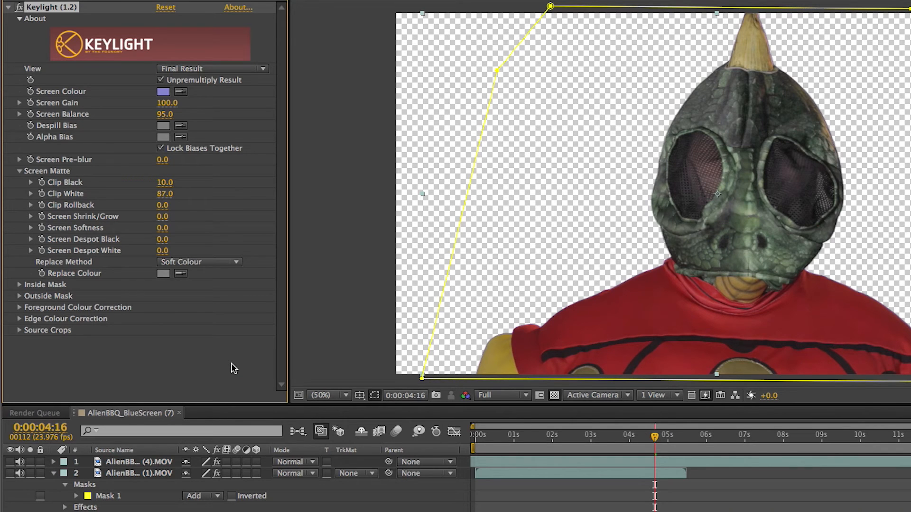
pyautogui.moveTo(66, 185)
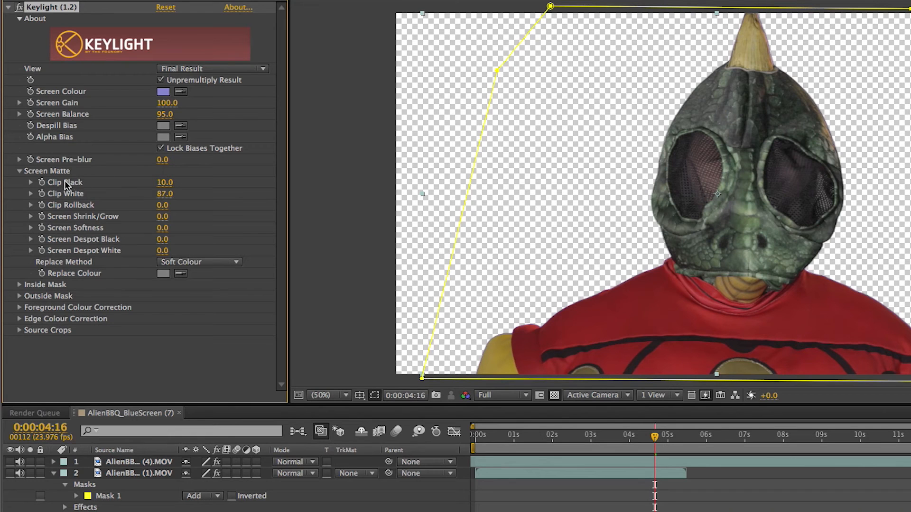
pyautogui.moveTo(282, 292)
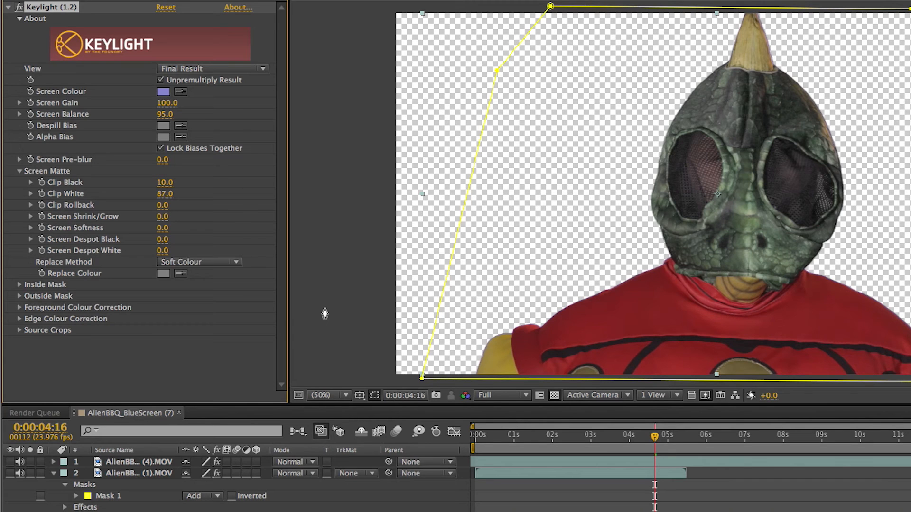
pyautogui.moveTo(238, 208)
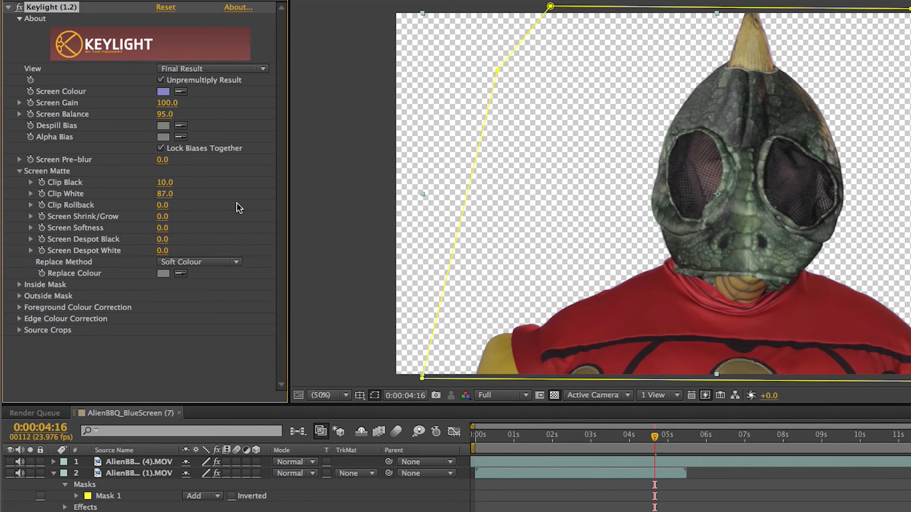
pyautogui.moveTo(353, 204)
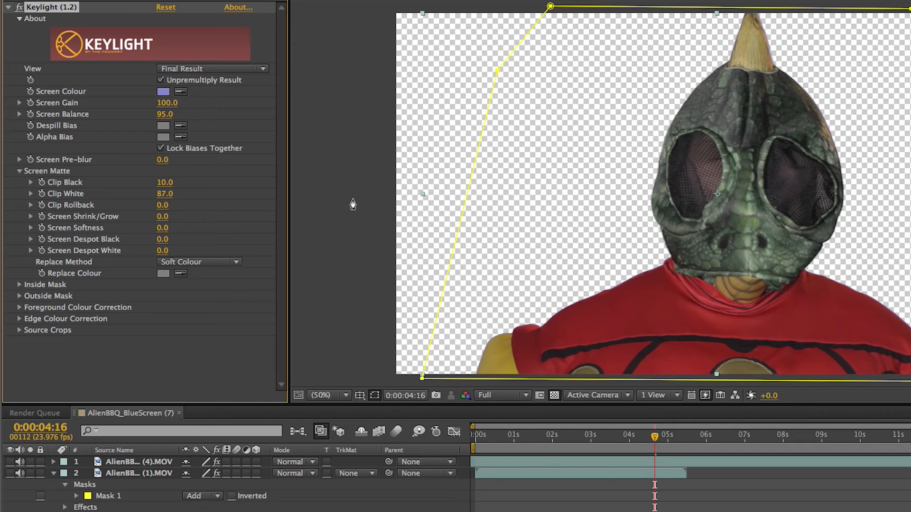
pyautogui.moveTo(351, 205)
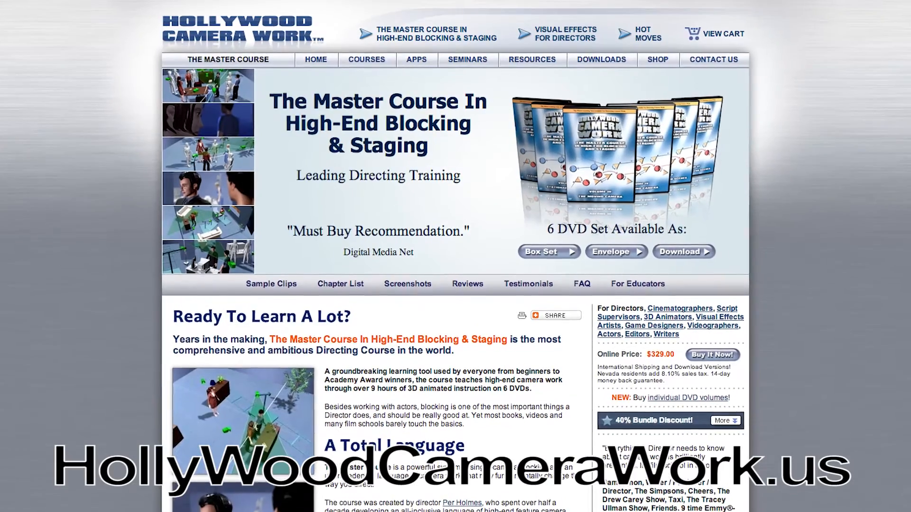
# - Scroll down the Master Course page toward the Shot Designer app page
pyautogui.scroll(-3)
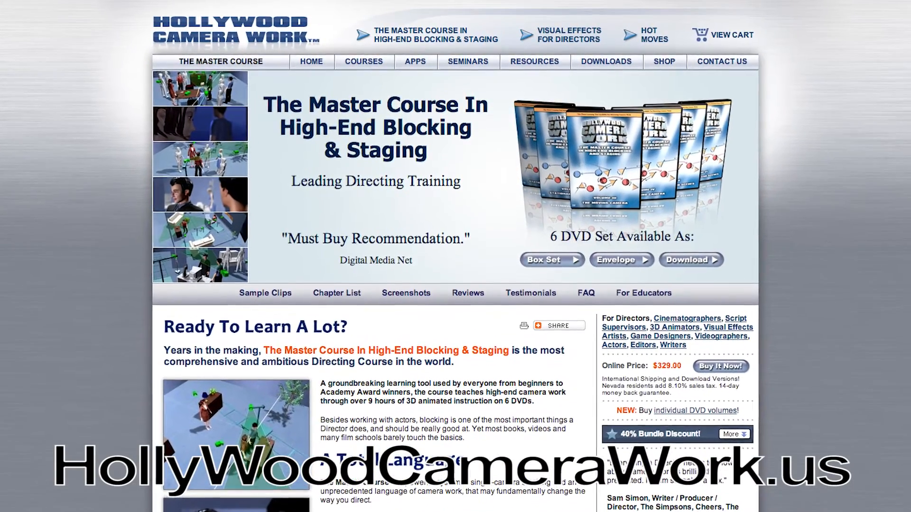
pyautogui.scroll(-3)
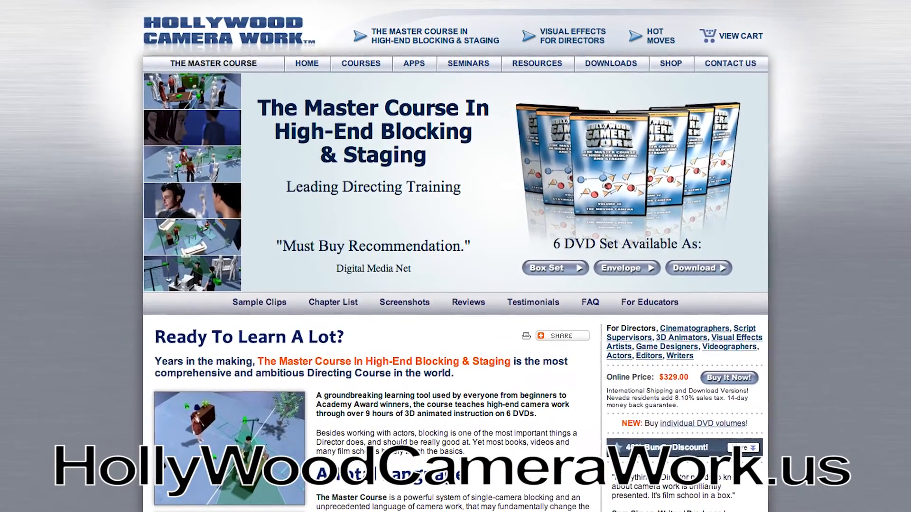
pyautogui.scroll(-3)
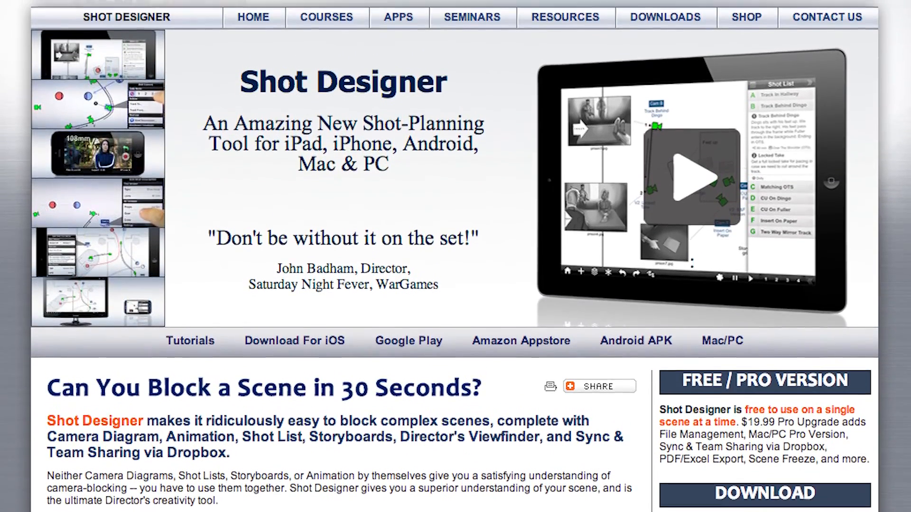
# - Scroll down the site to reach the Green Screener iOS/Android announcement
pyautogui.scroll(-3)
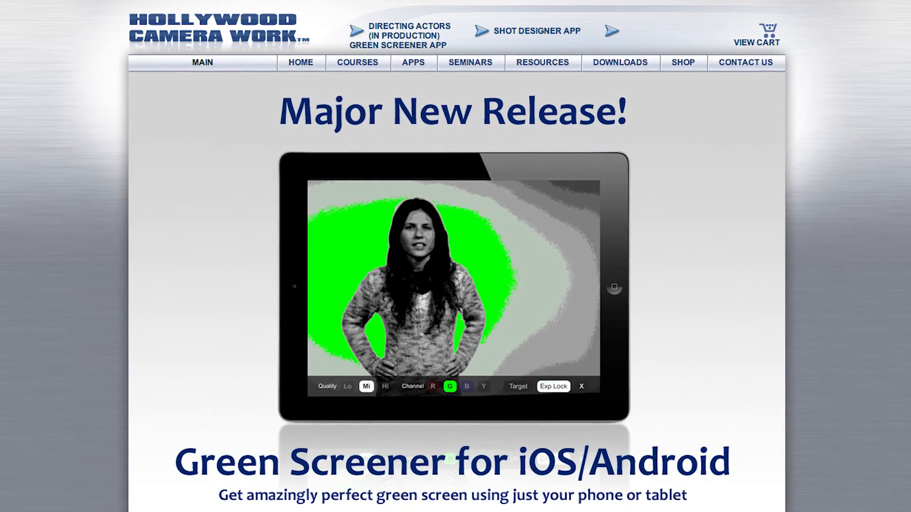
pyautogui.scroll(-3)
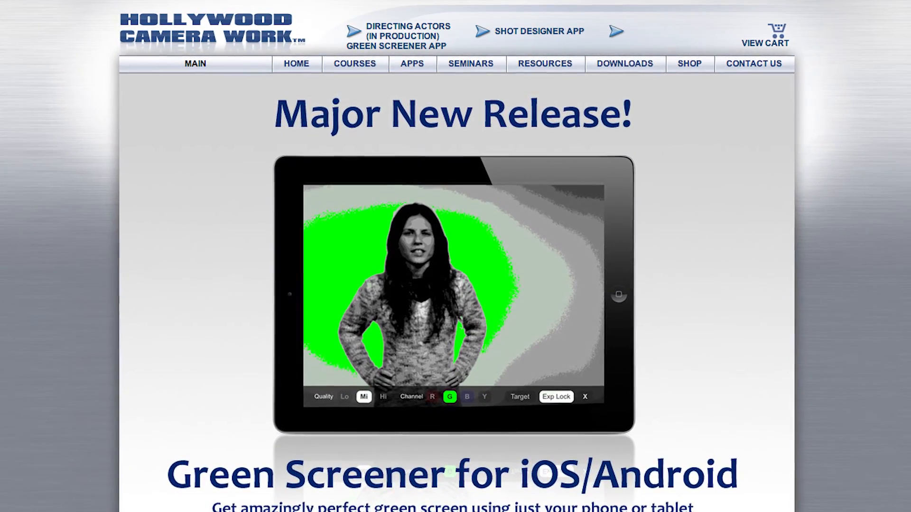